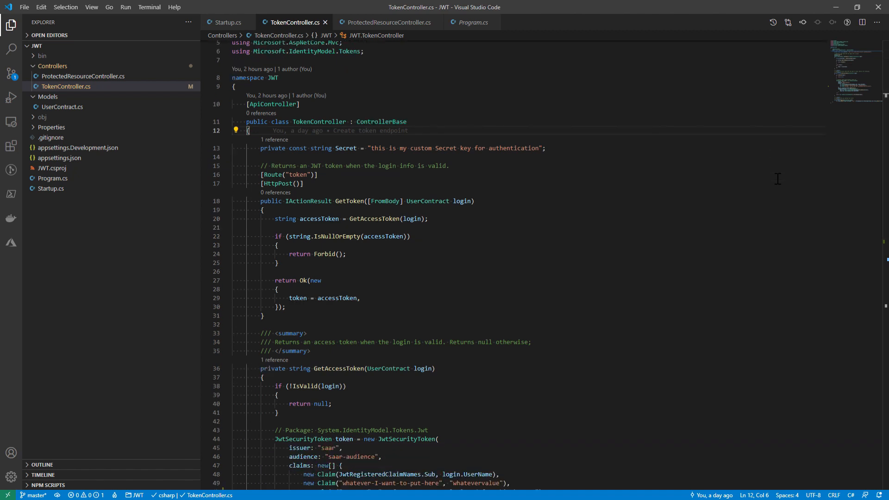
{"action": "scroll", "scroll_direction": "down", "scroll_amount": 3}
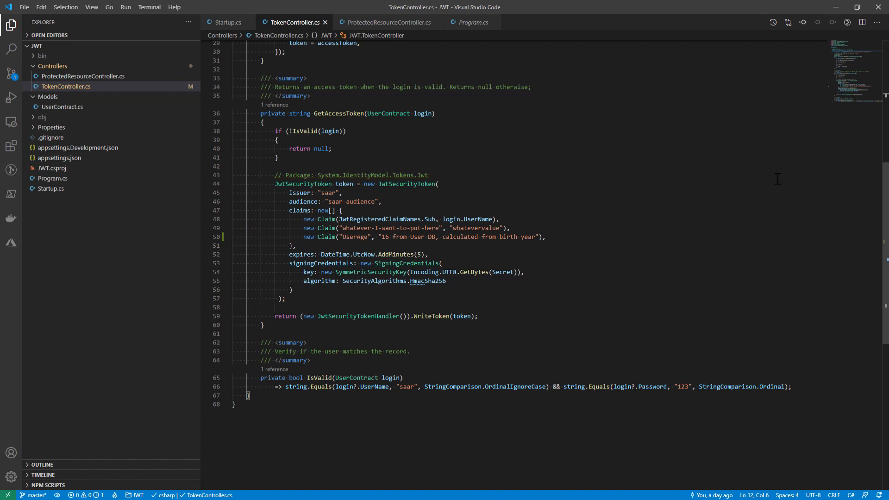
{"action": "type", "text": "<<<<<<<"}
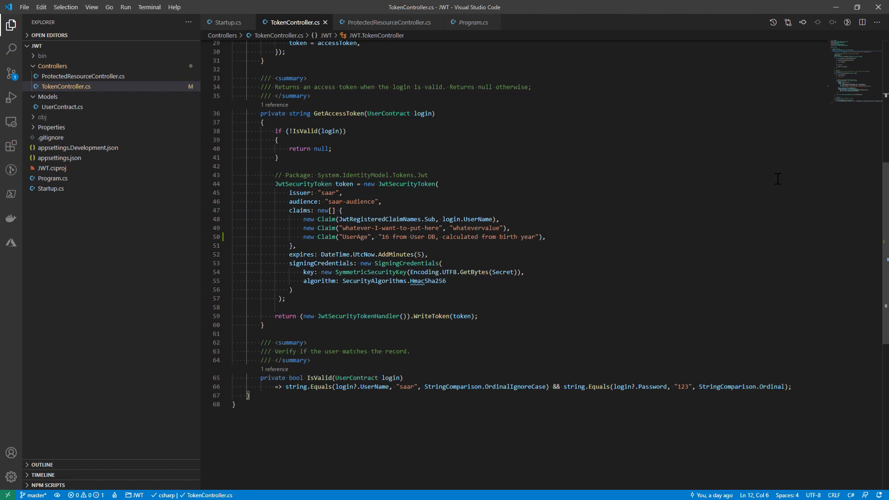
{"action": "type", "text": "<<<<<<<"}
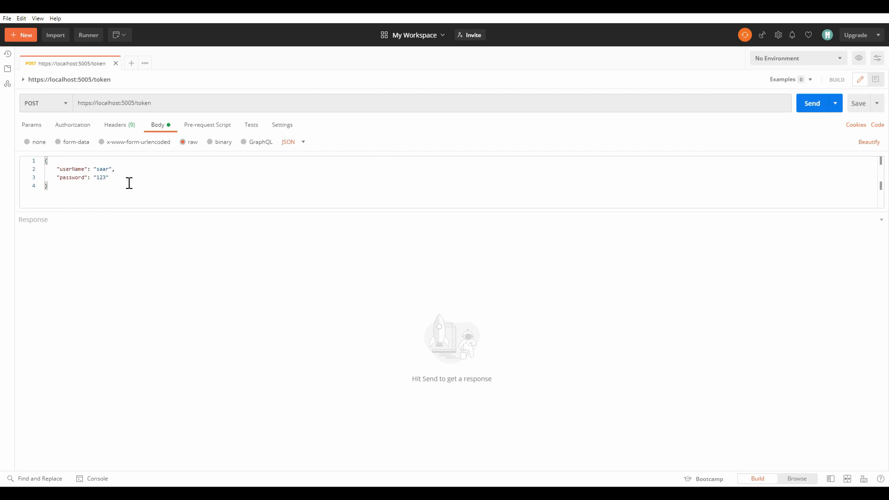
{"action": "mouse_move", "coordinate": [811, 102]}
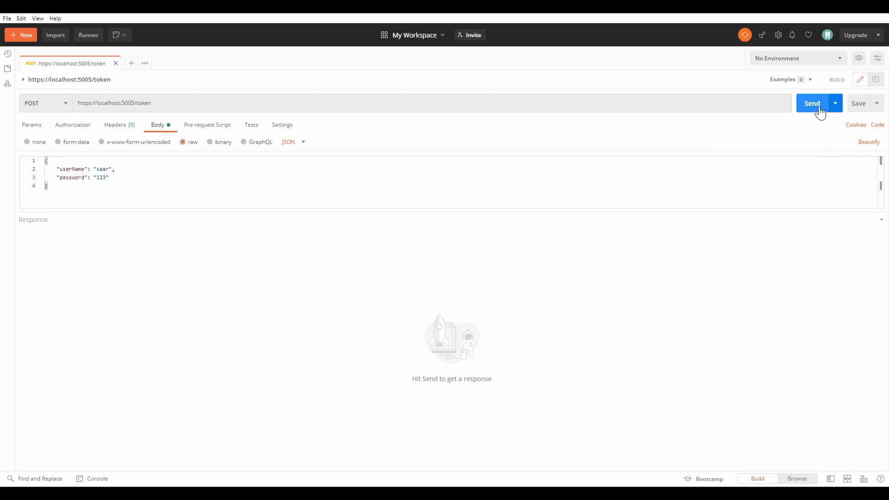
{"action": "left_click", "coordinate": [811, 102]}
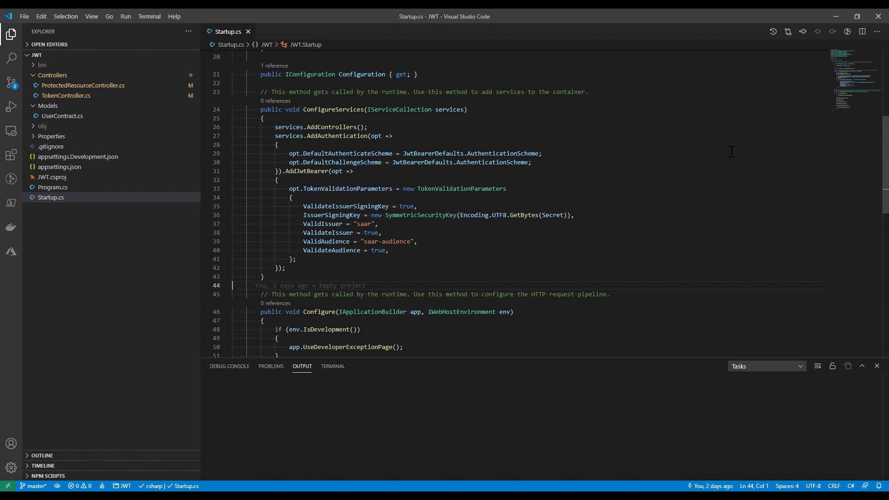
Scroll Startup.cs to the AddAuthentication/AddJwtBearer setup in ConfigureServices
{"action": "scroll", "scroll_direction": "down", "scroll_amount": 3}
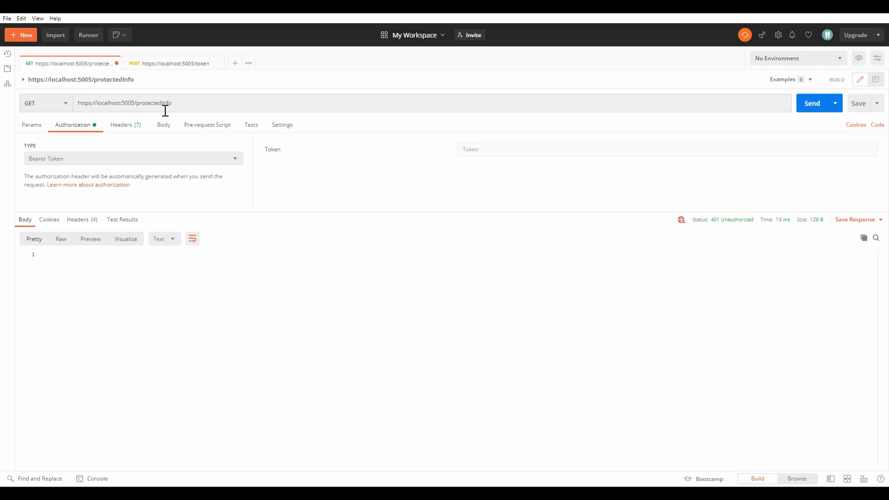
Show protectedInfo with an empty Bearer Token returns 401, then go back to the token request
{"action": "left_click", "coordinate": [195, 103]}
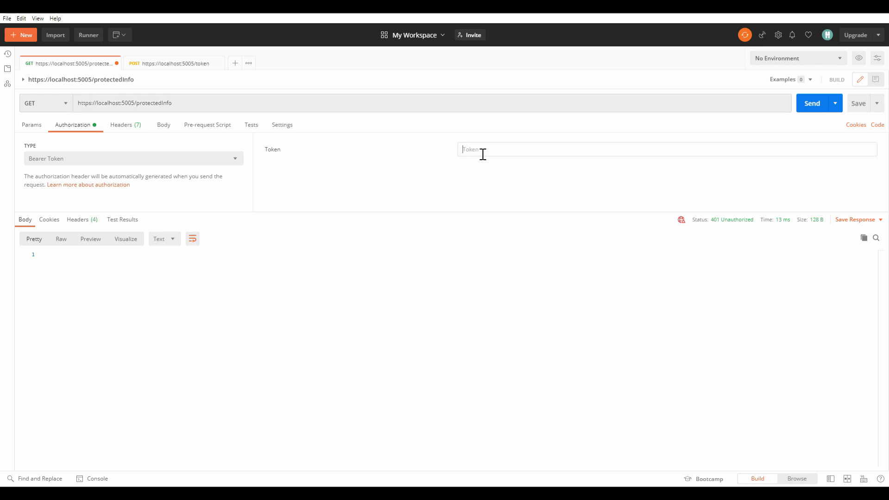
{"action": "mouse_move", "coordinate": [816, 125]}
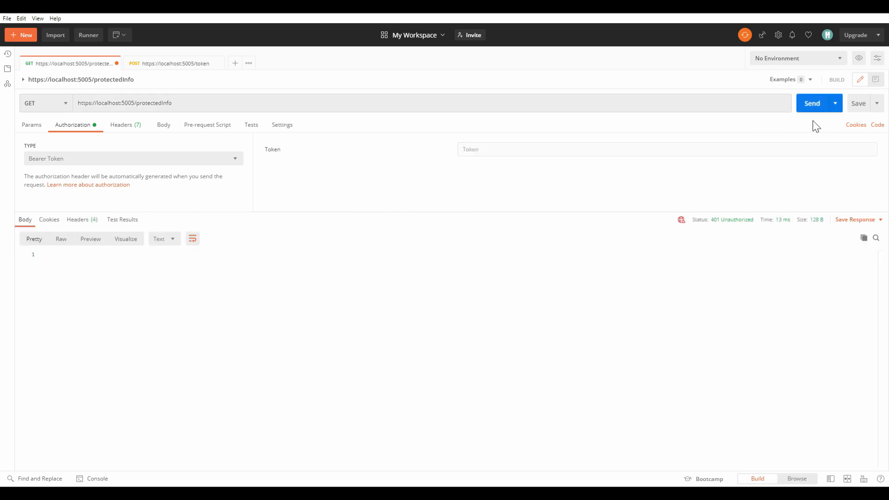
{"action": "mouse_move", "coordinate": [758, 228]}
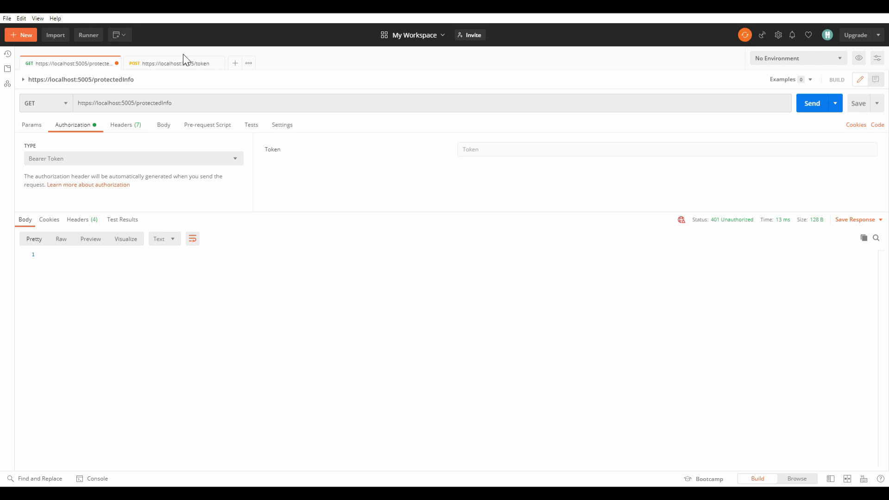
{"action": "left_click", "coordinate": [170, 63]}
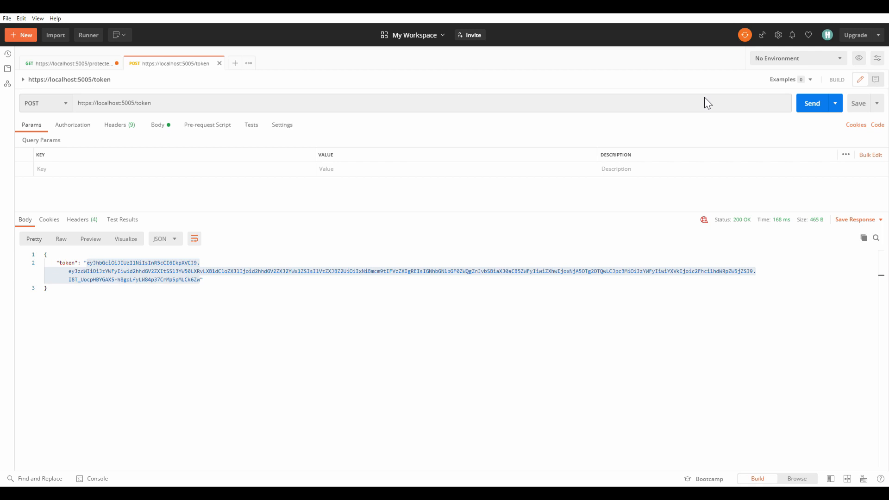
Resend the token request, copy the returned JWT, and send protectedInfo with it as bearer token
{"action": "left_click", "coordinate": [811, 103]}
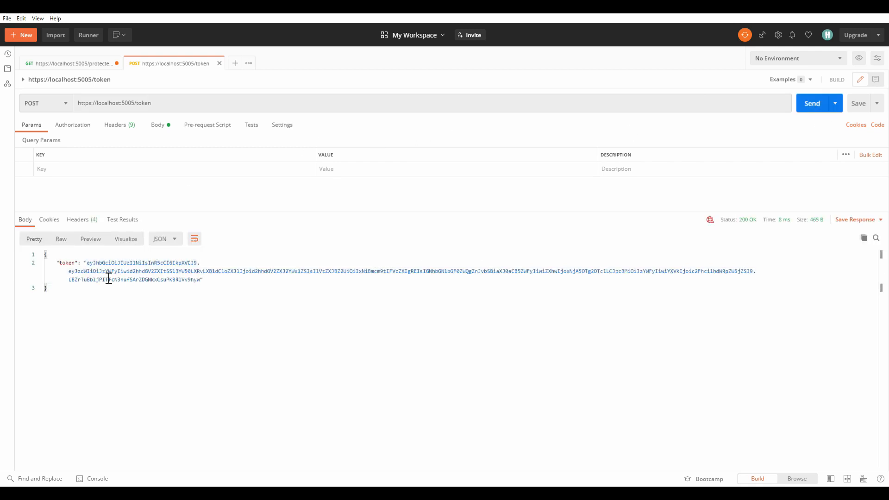
{"action": "left_click_drag", "start_coordinate": [87, 263], "coordinate": [198, 279]}
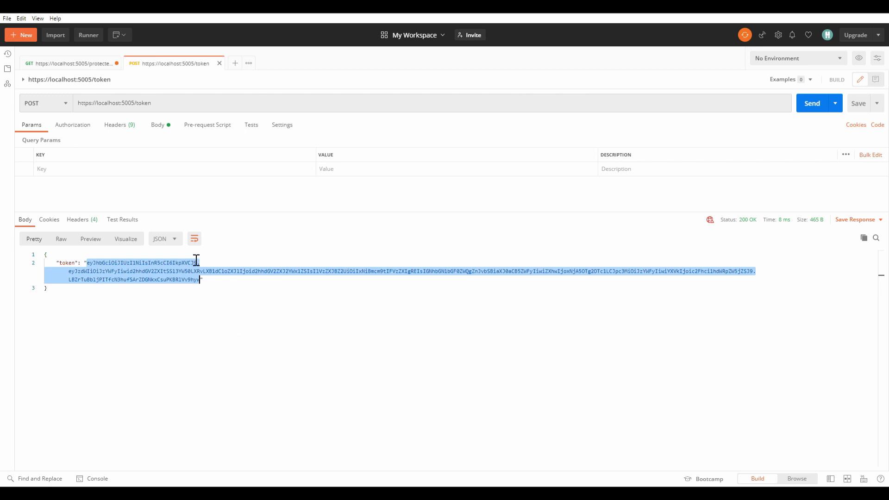
{"action": "left_click", "coordinate": [71, 63]}
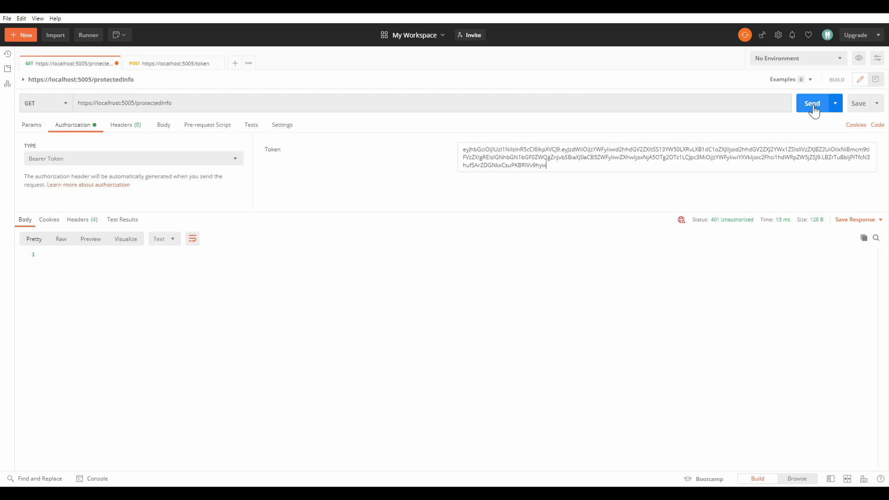
{"action": "left_click", "coordinate": [811, 103]}
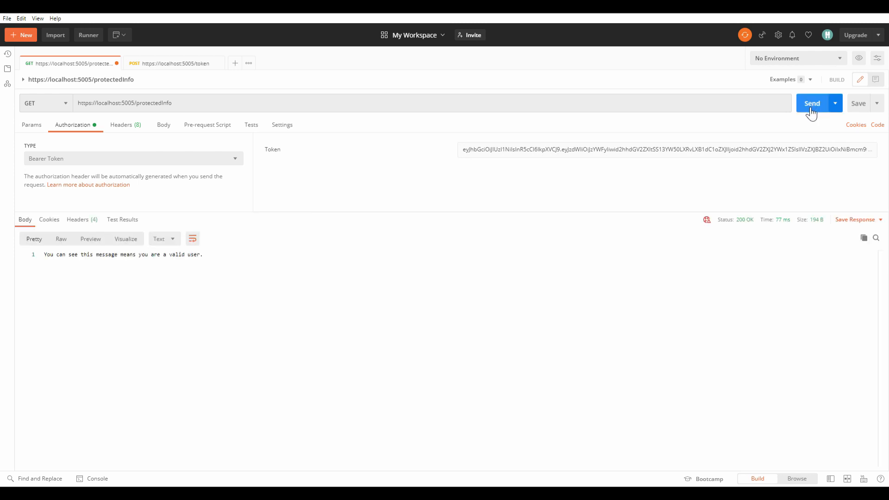
{"action": "mouse_move", "coordinate": [224, 267]}
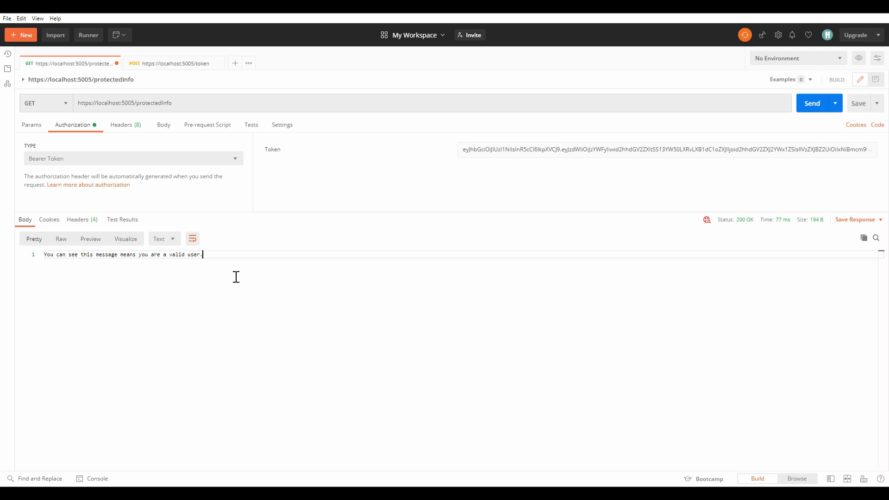
{"action": "mouse_move", "coordinate": [609, 230]}
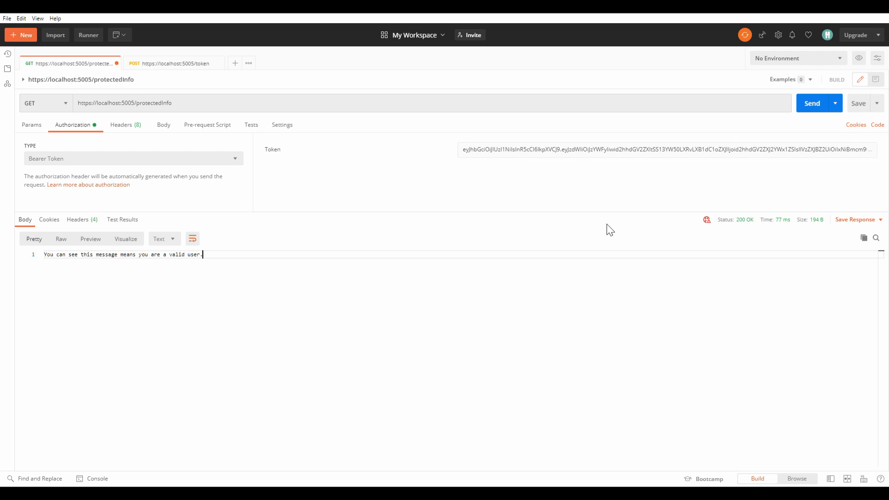